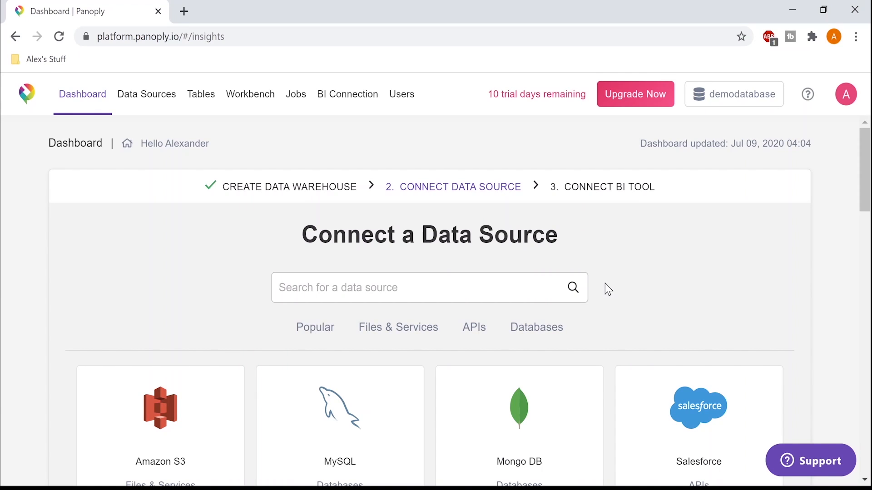
mouse_move(601, 288)
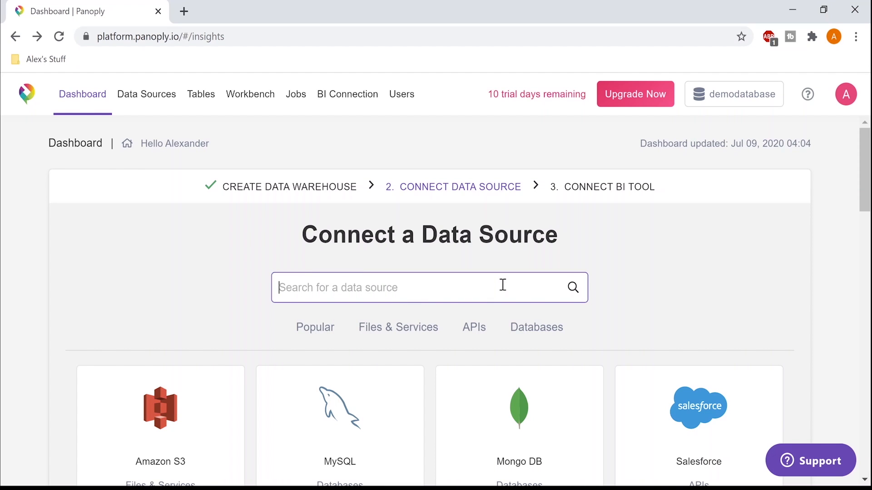
Step: Sign in with the Google account and allow Panoply to view the Analytics data
scroll(down, 3)
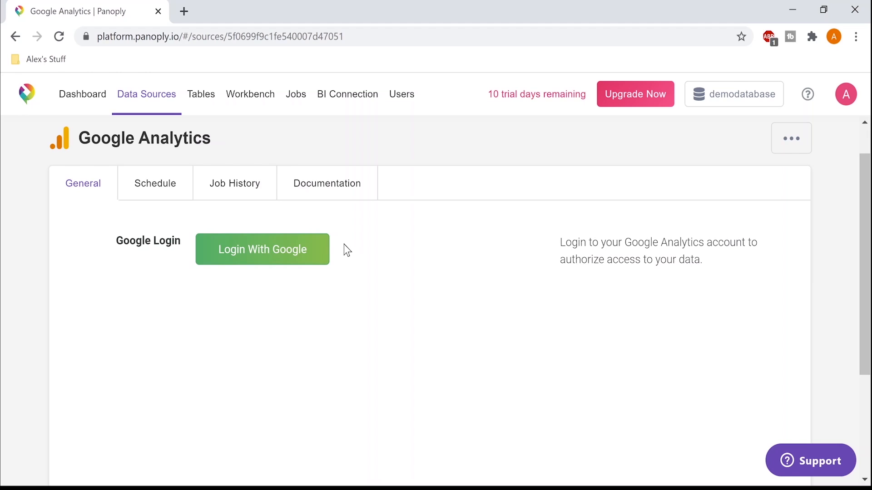
mouse_move(288, 254)
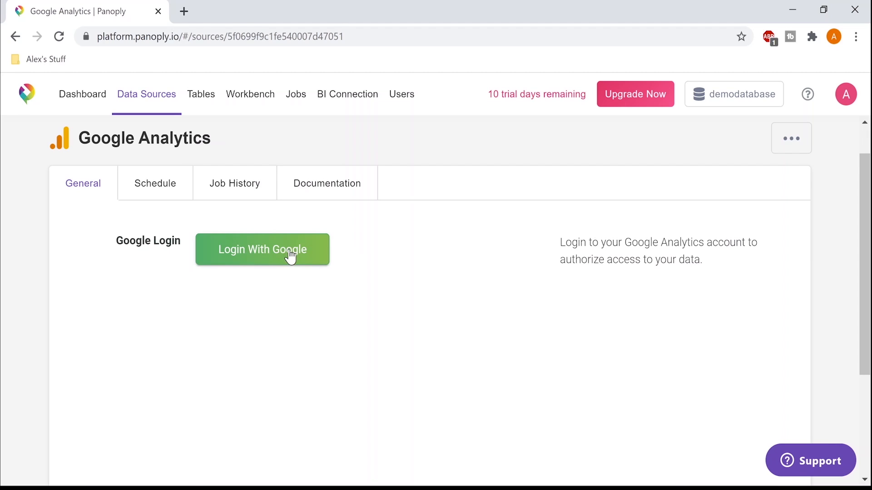
click(262, 249)
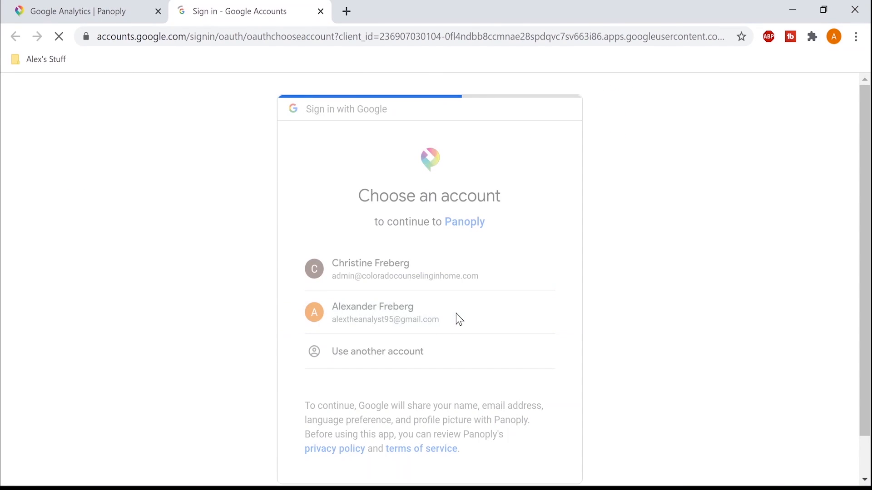
click(385, 312)
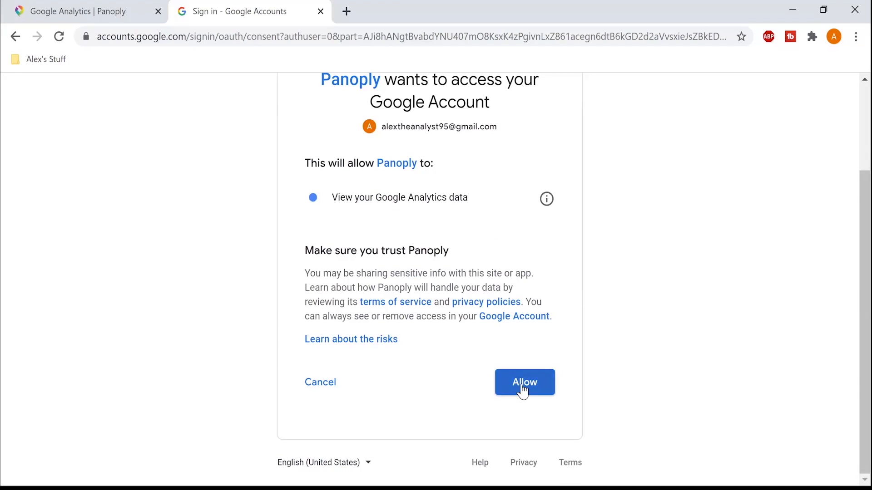
click(524, 382)
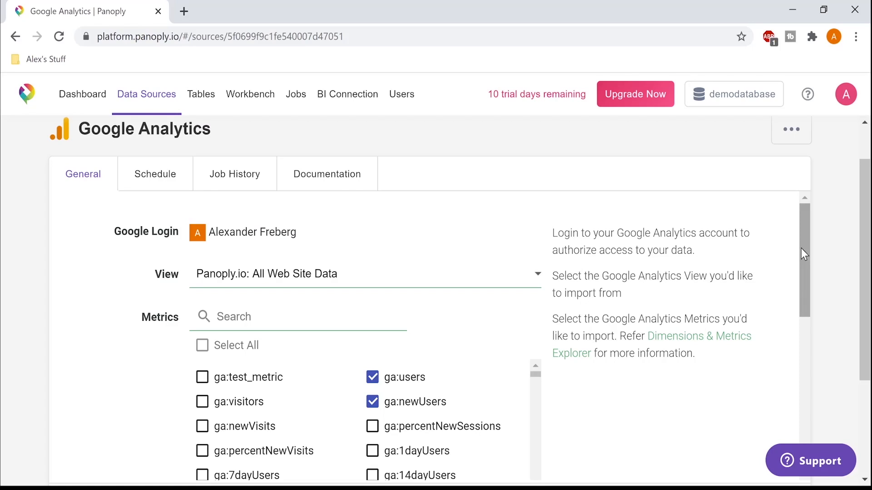
Step: Collect the chosen metrics and the ga:region dimension for the last 30 days into the warehouse
scroll(down, 3)
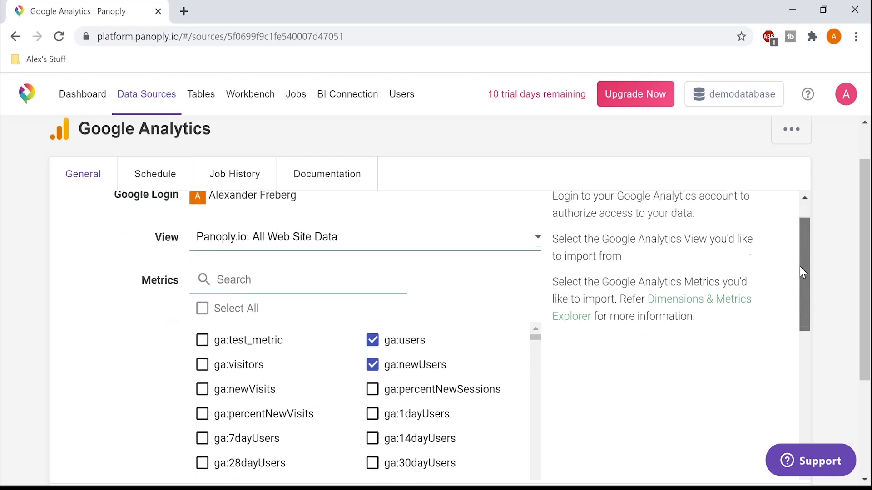
scroll(down, 3)
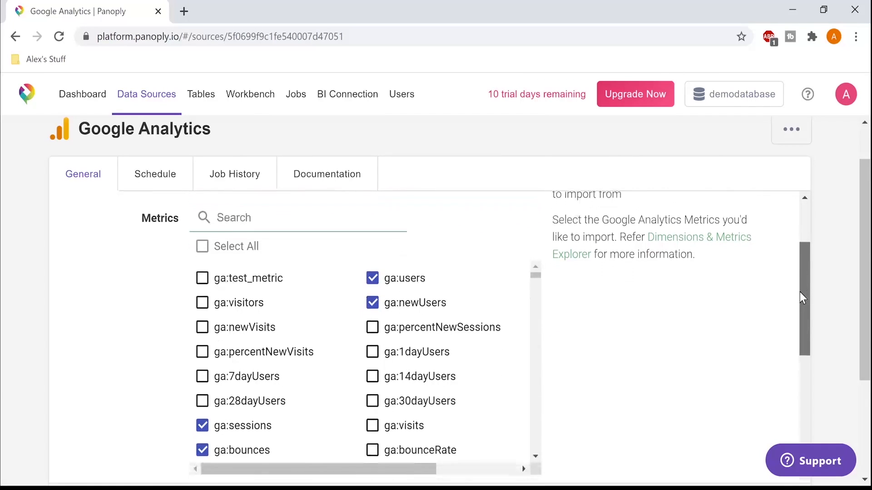
scroll(down, 3)
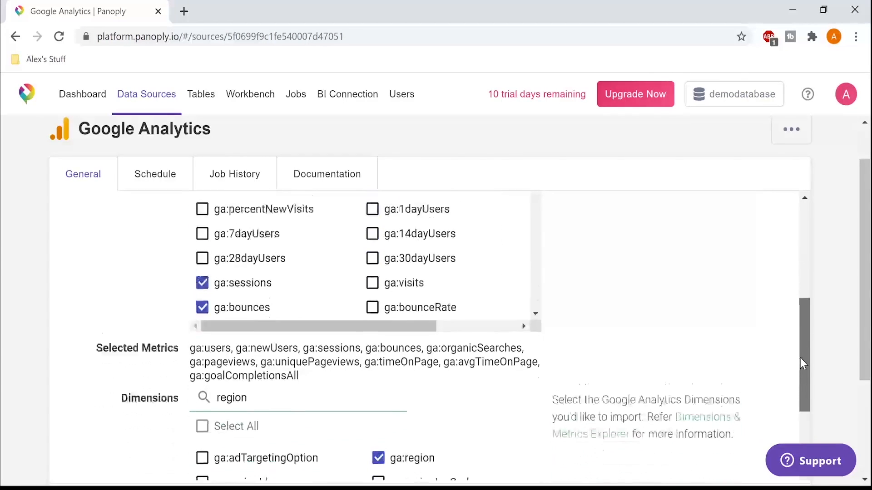
scroll(down, 3)
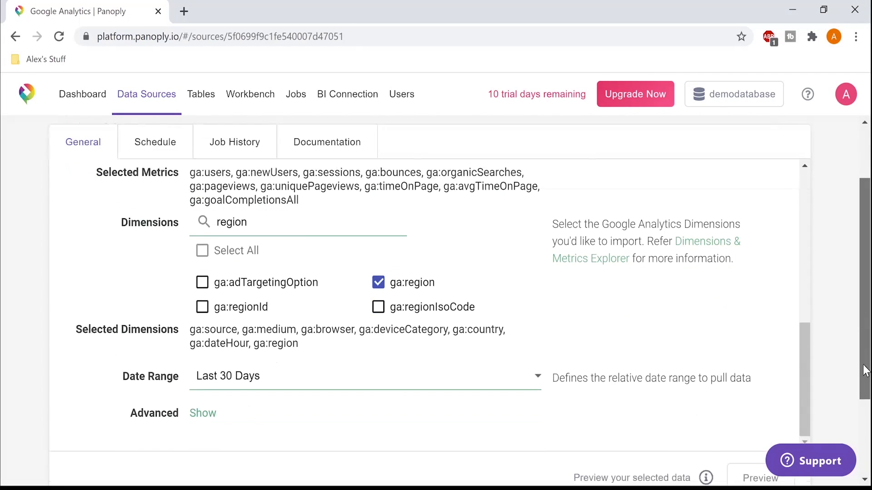
scroll(down, 3)
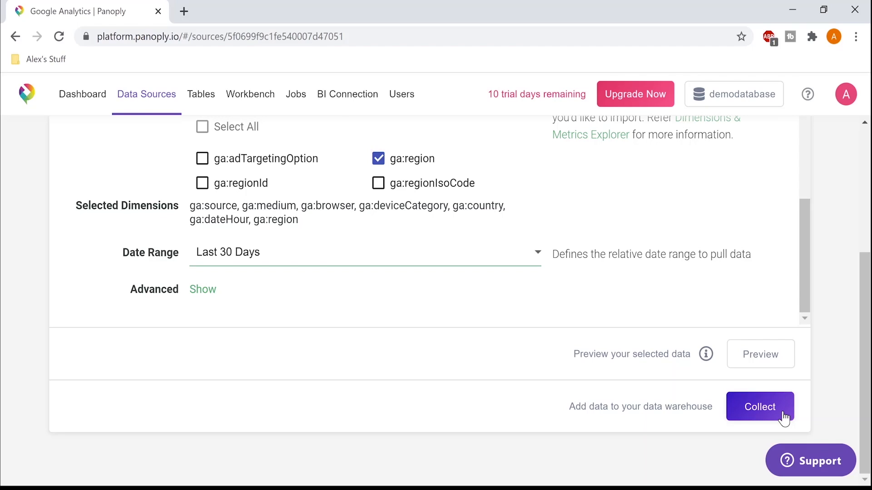
click(759, 407)
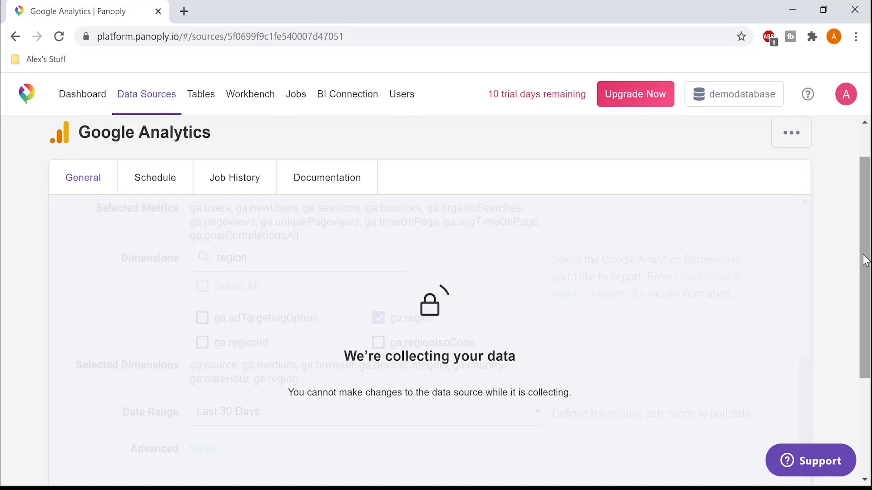
Step: Review the source's auto-collection schedule, then its job history with the running job
scroll(down, 3)
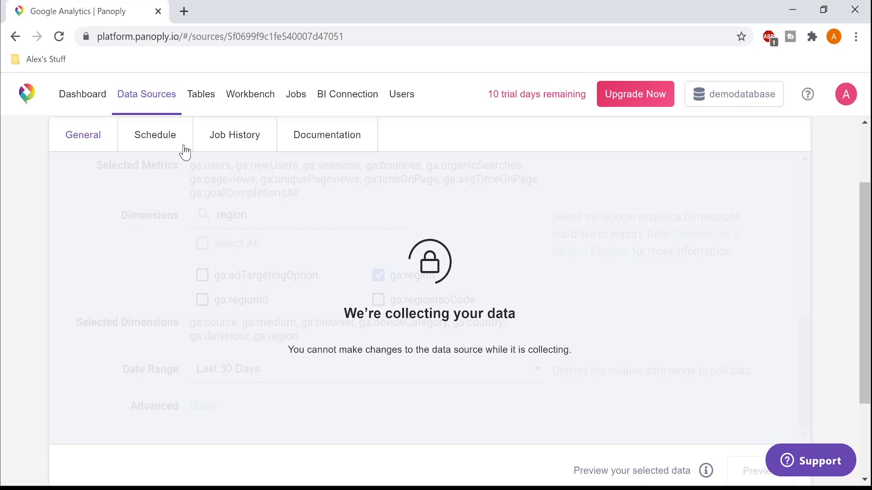
click(156, 134)
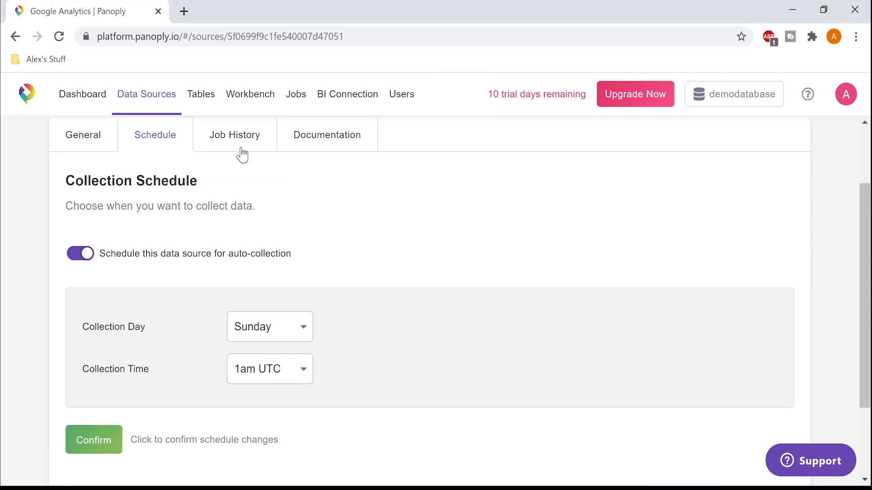
click(234, 135)
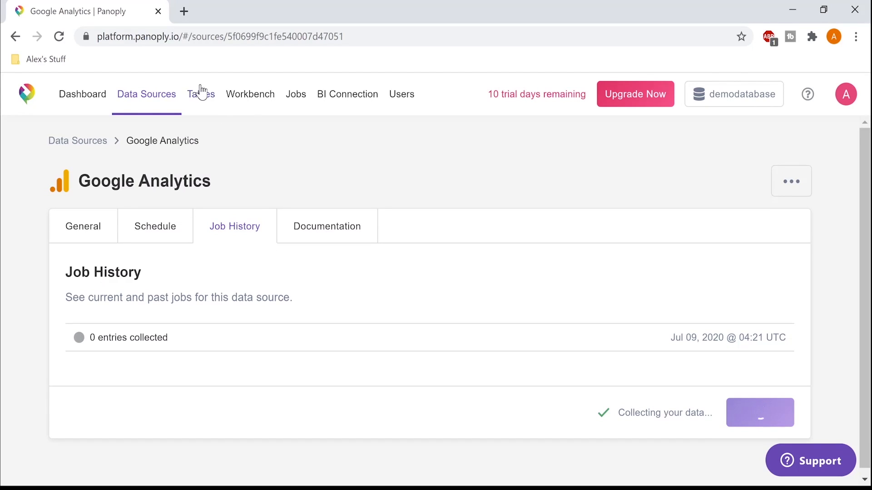
Step: From the Tables list, preview google_analytics_by_state and start a SQL query on it
click(200, 94)
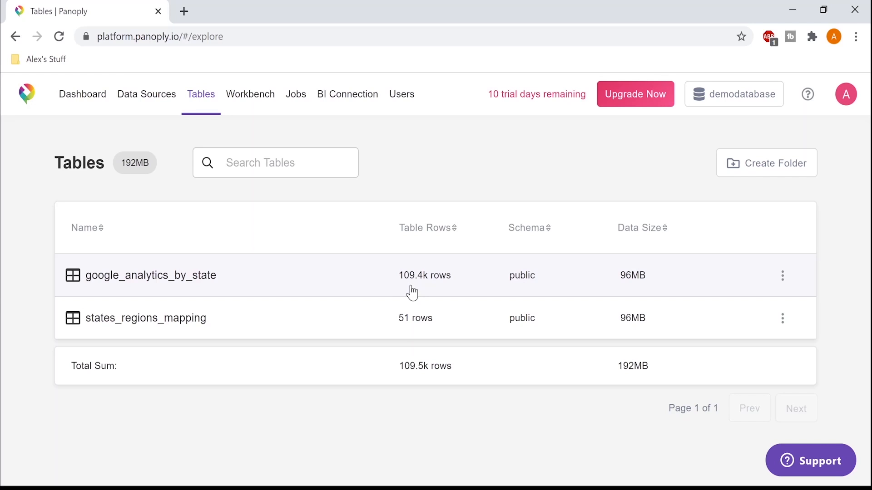
click(150, 275)
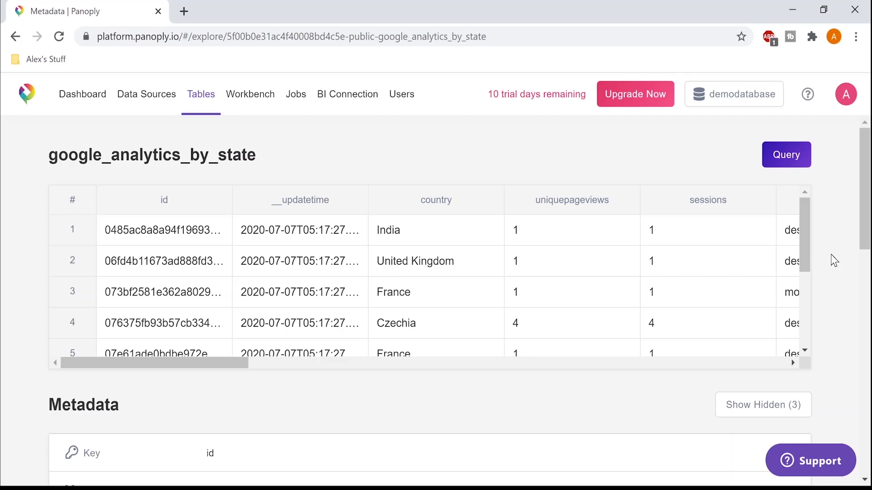
mouse_move(787, 158)
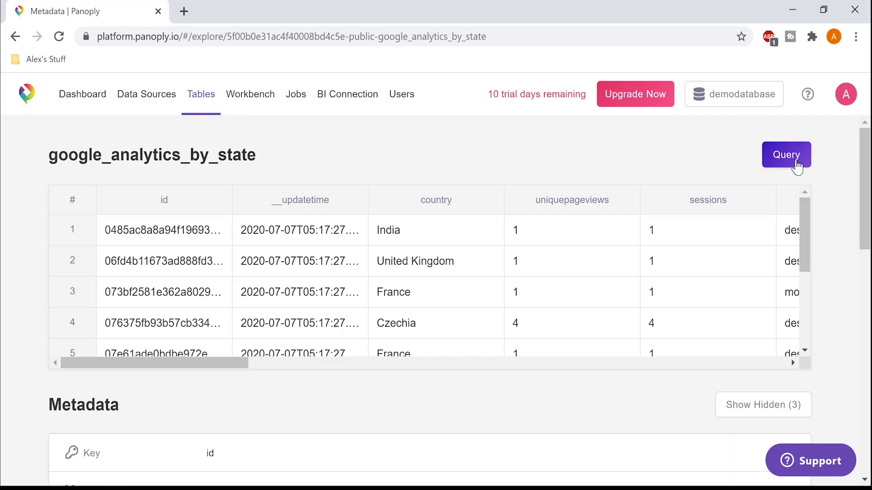
click(786, 154)
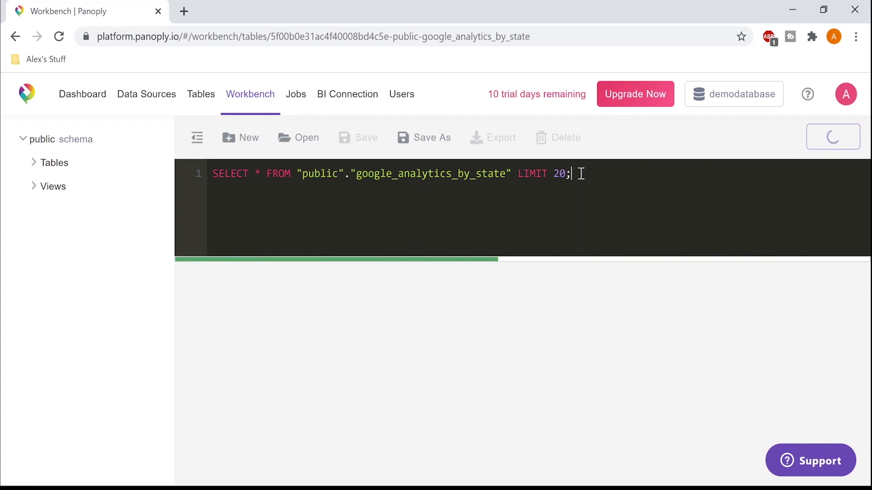
Step: Run a query of US sessions, goal completions and conversion rate by state, most sessions first
click(832, 137)
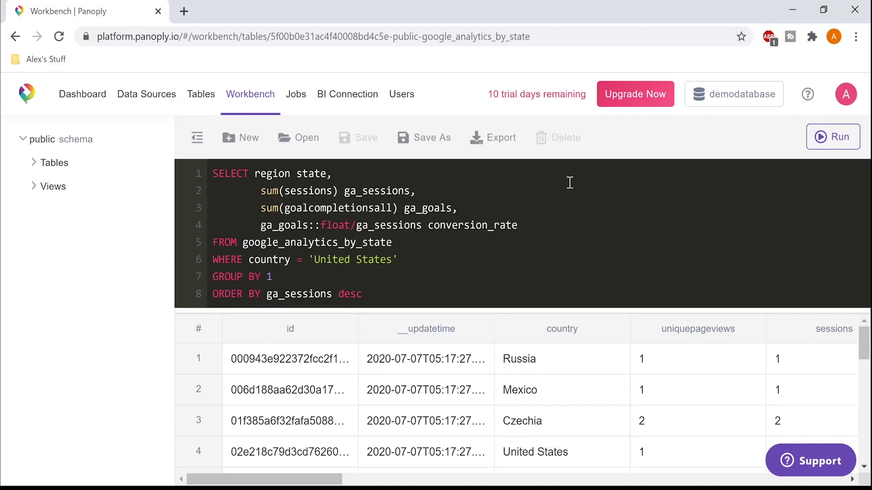
click(364, 294)
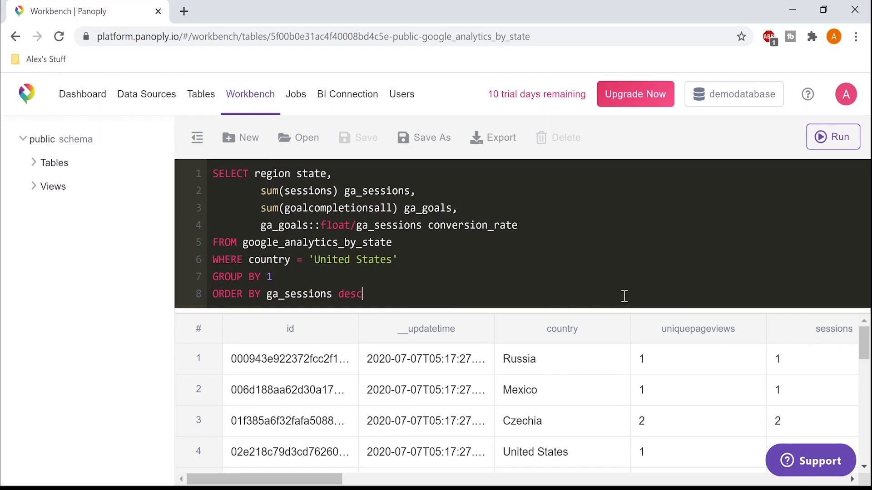
click(833, 137)
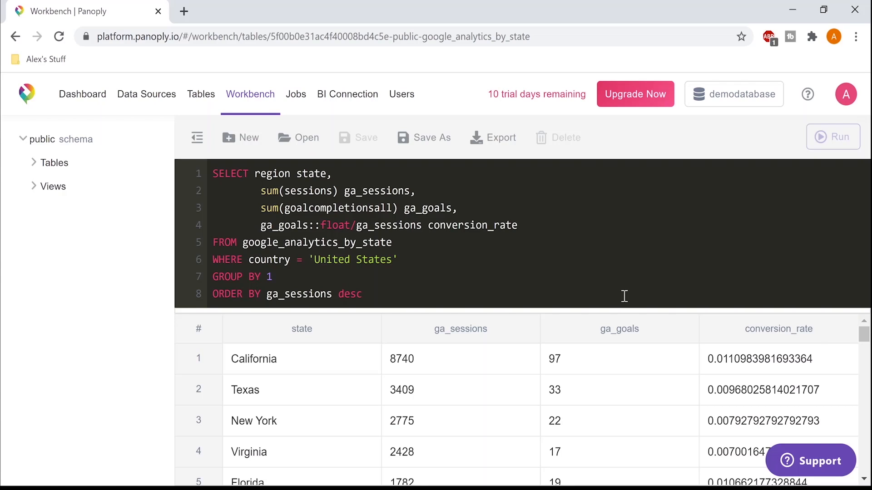
Step: Run the states_regions_mapping join totalling sessions and goals by division, then show BI Connection details
click(364, 293)
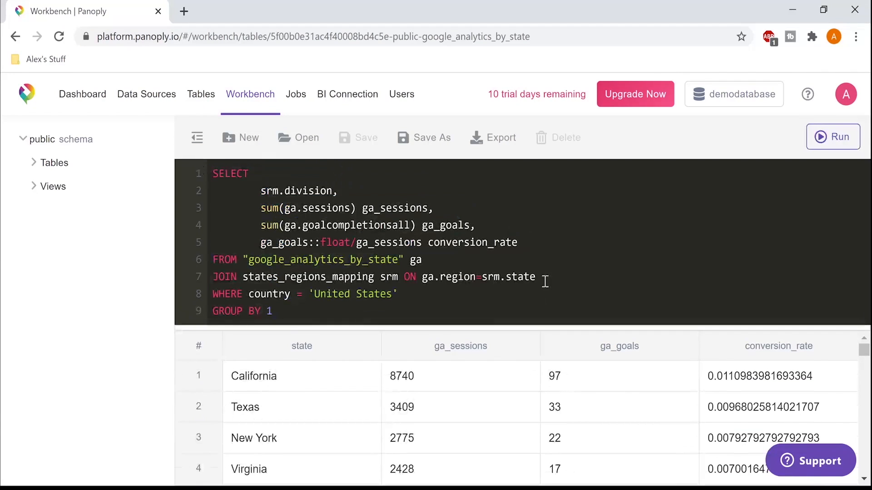
click(833, 137)
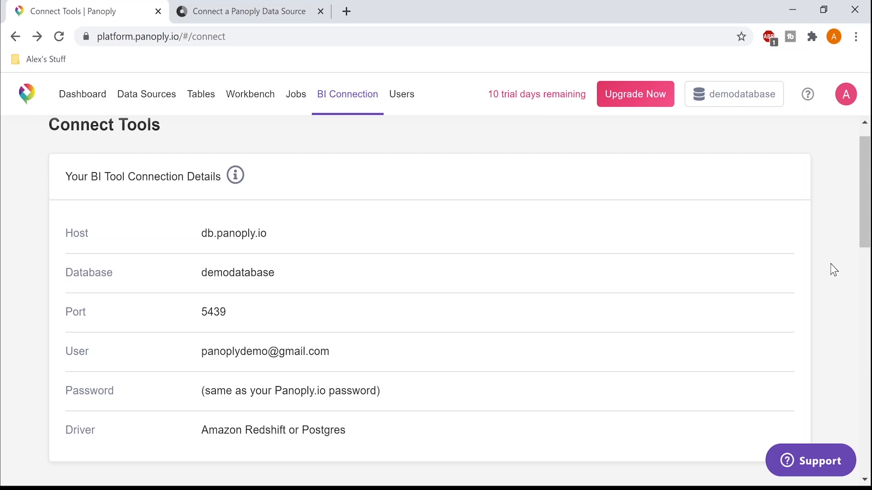
click(247, 11)
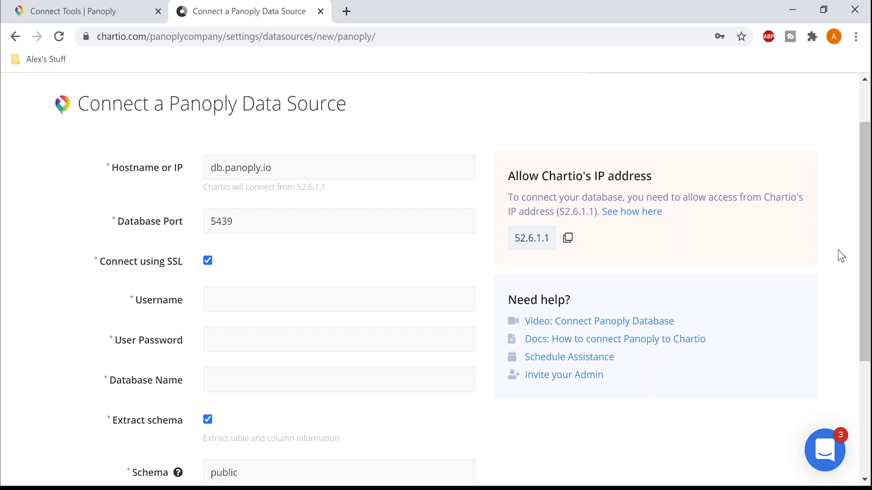
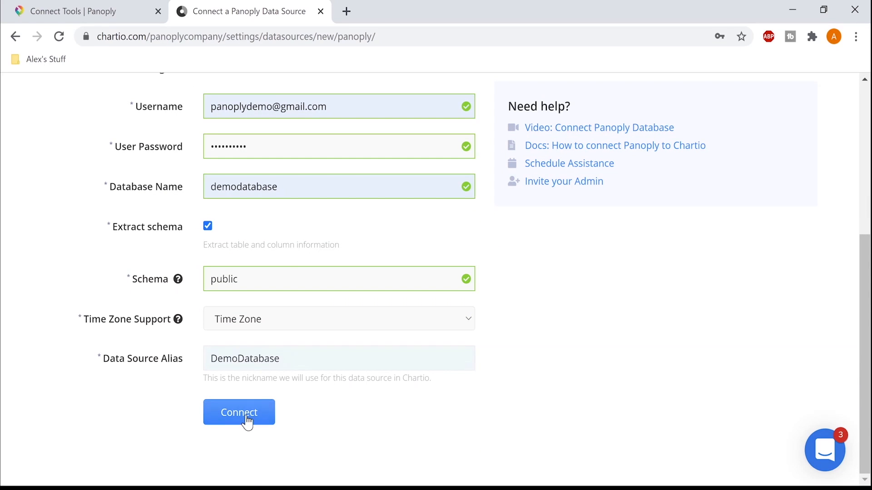
click(239, 412)
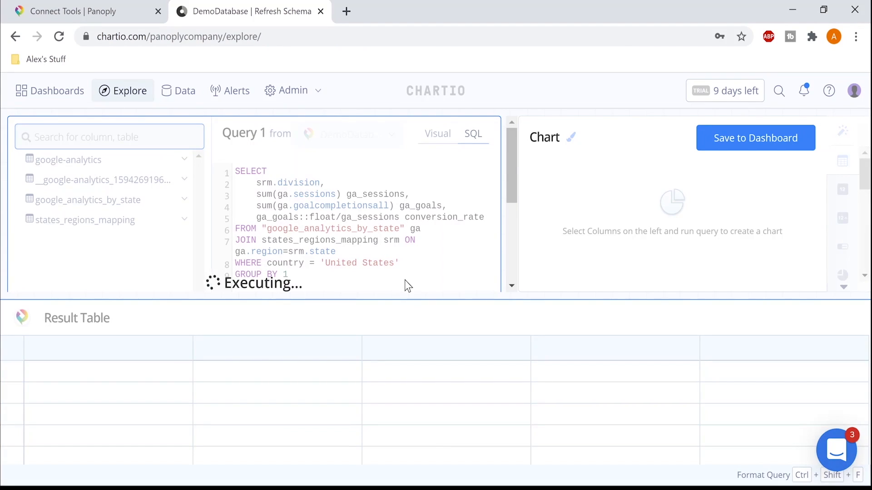